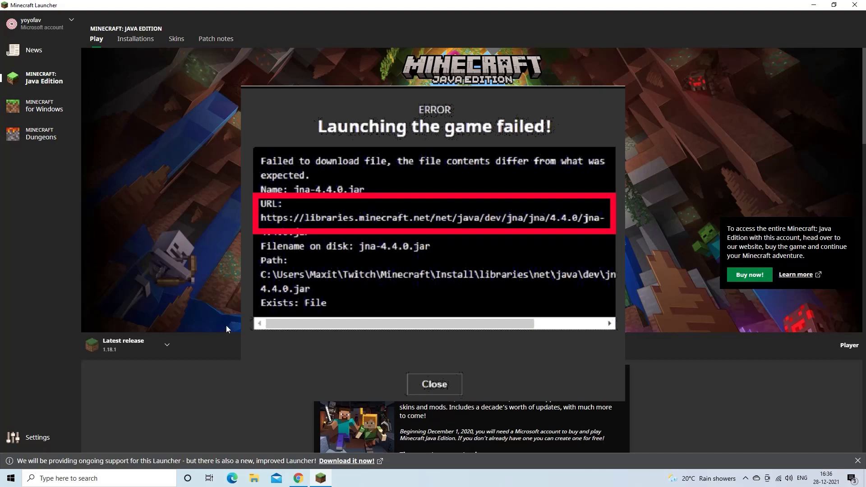
Close the 'Launching the game failed!' error and relaunch Java Edition with Play.
{"action": "left_click", "coordinate": [434, 384]}
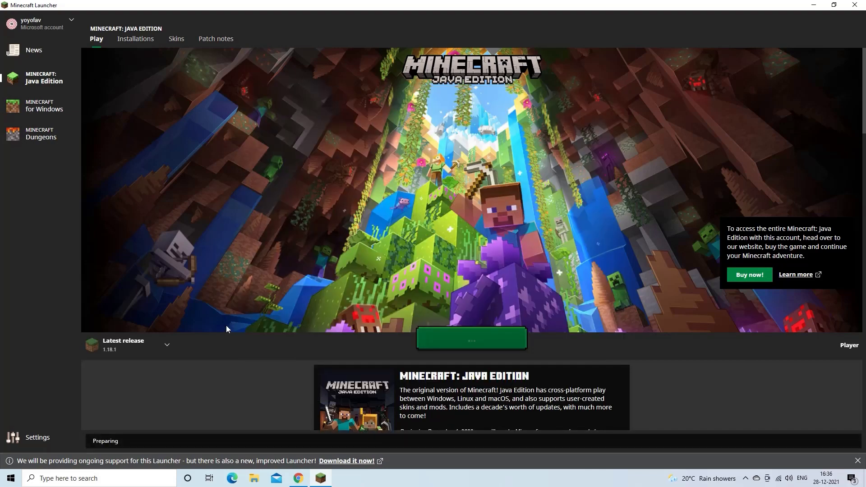
{"action": "left_click", "coordinate": [471, 337]}
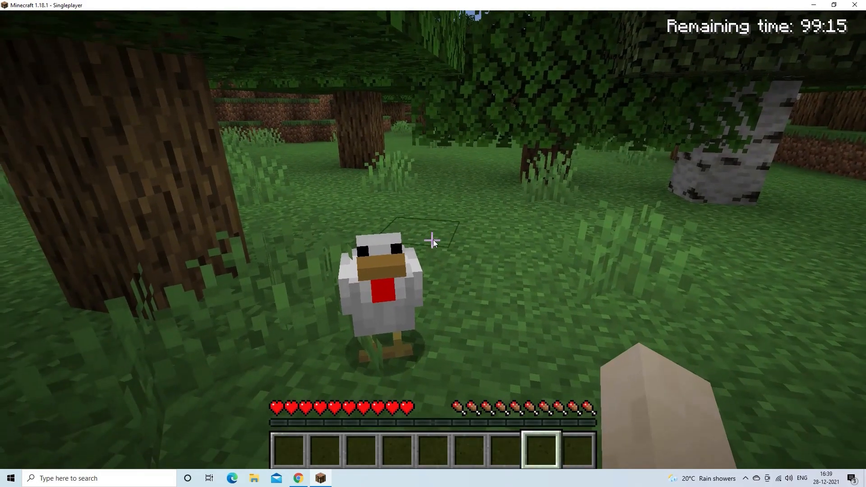
{"action": "mouse_move", "coordinate": [433, 242]}
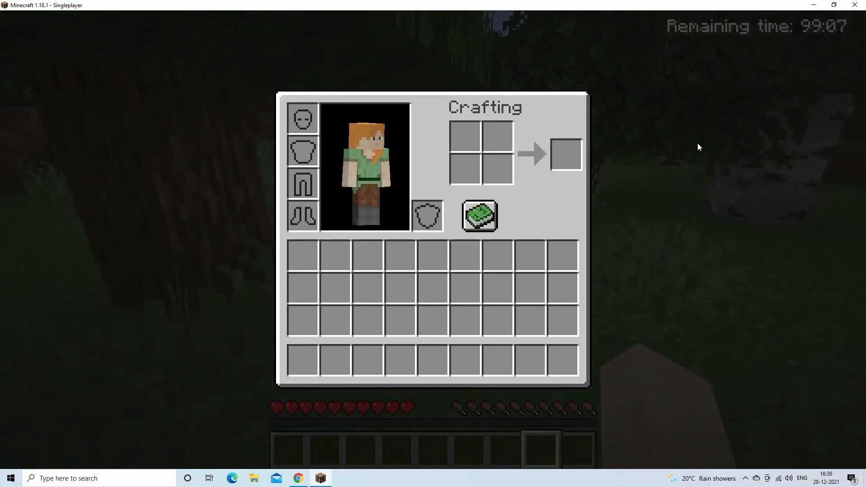
Close the inventory and crafting screen after checking the world.
{"action": "key", "text": "Escape"}
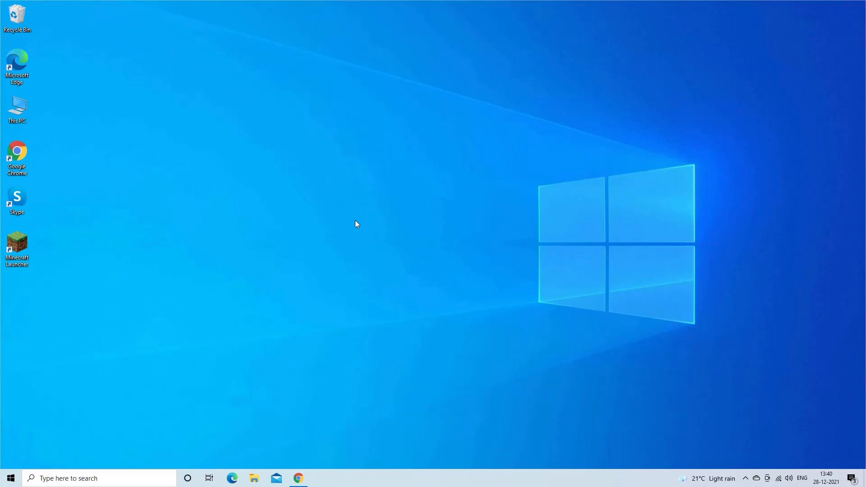
Run %appdata% from Windows Run to open the Roaming folder.
{"action": "key", "text": "Win+r"}
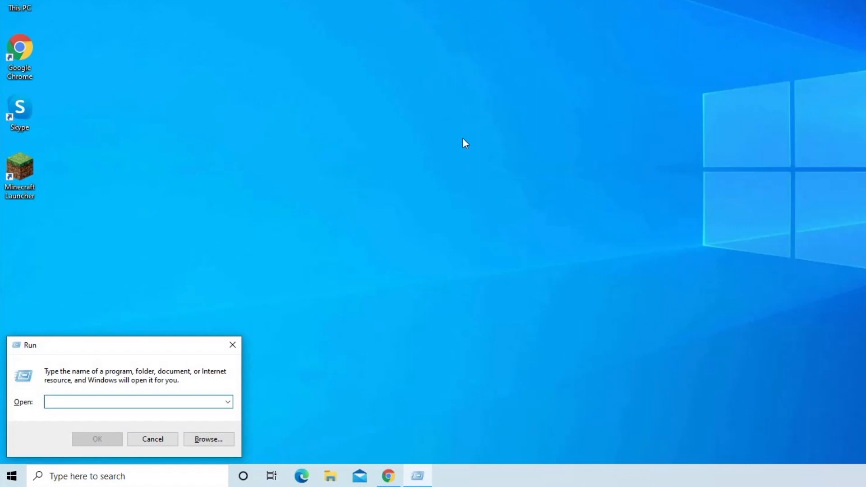
{"action": "type", "text": "%"}
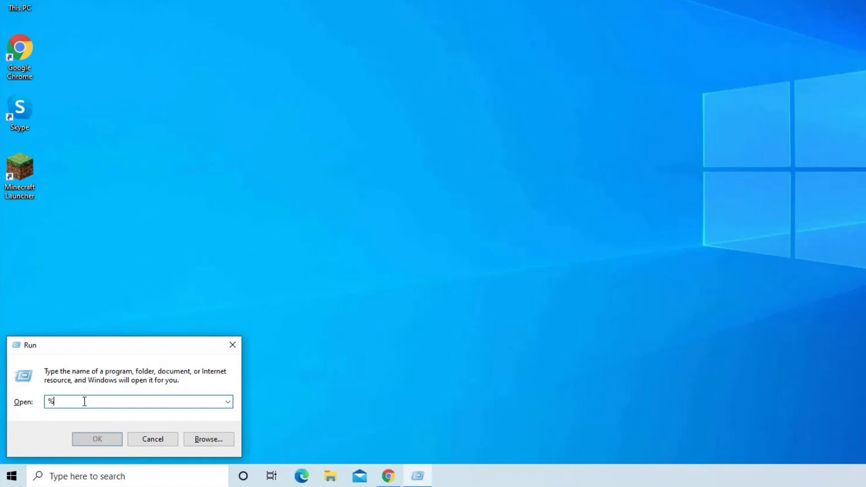
{"action": "type", "text": "appdata%"}
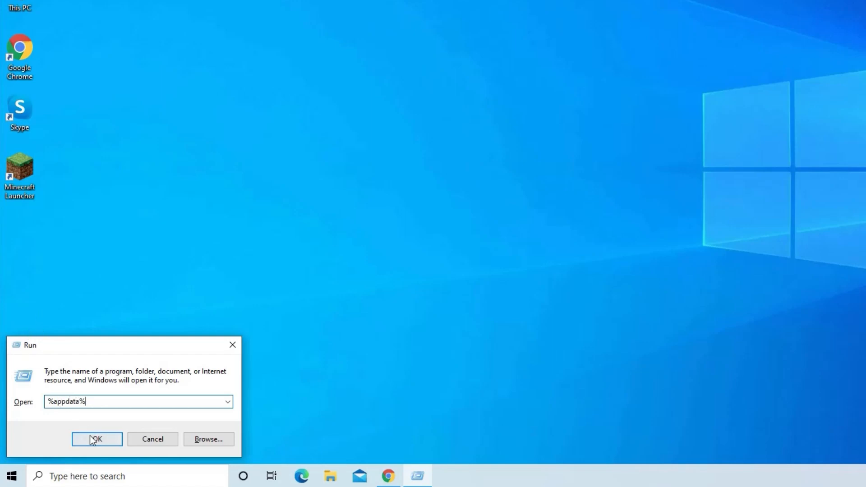
{"action": "left_click", "coordinate": [96, 439]}
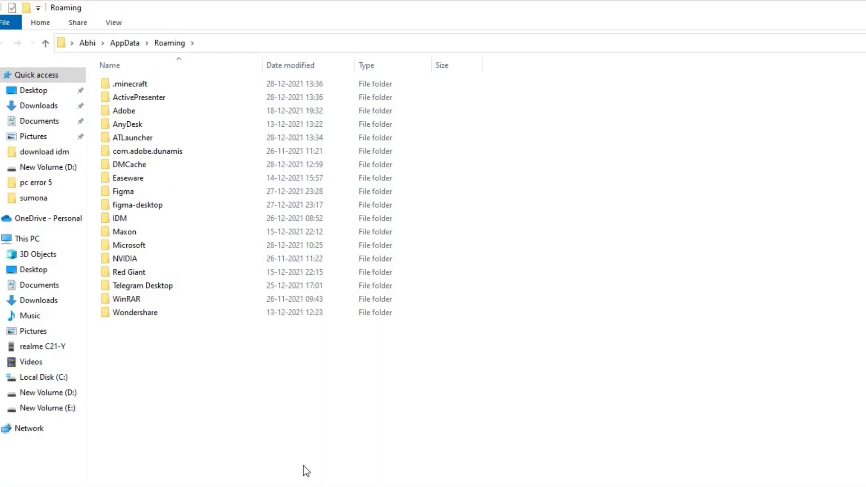
Navigate to .minecraft > assets > indexes and open the 1.18 file's Properties.
{"action": "double_click", "coordinate": [130, 84]}
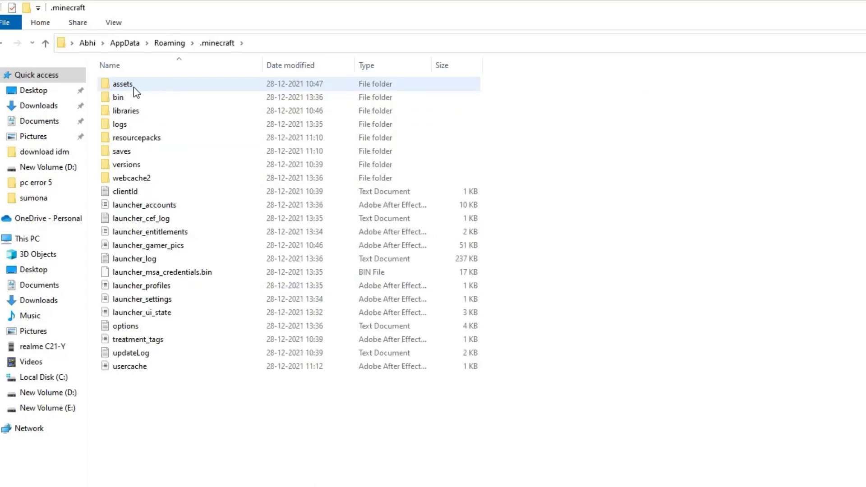
{"action": "double_click", "coordinate": [122, 83]}
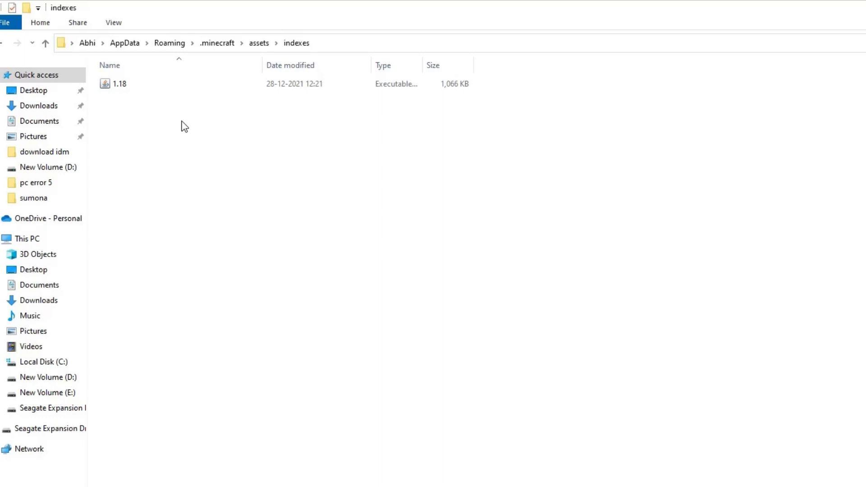
{"action": "left_click", "coordinate": [120, 83]}
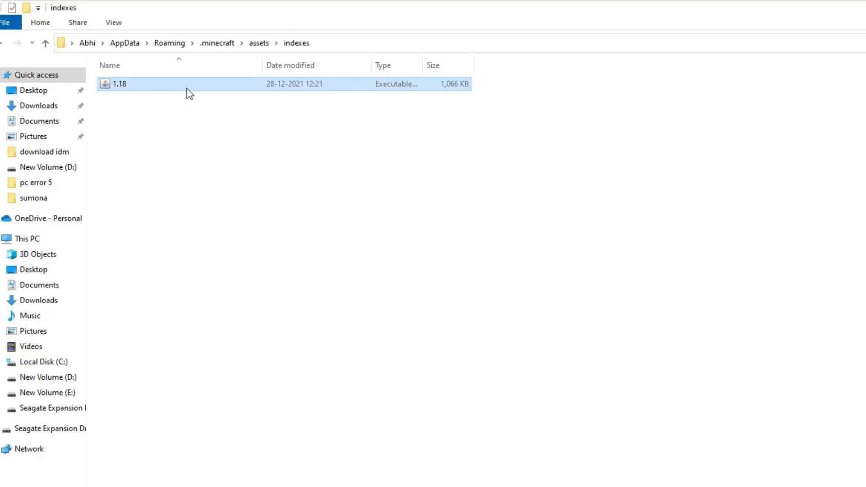
{"action": "right_click", "coordinate": [120, 83]}
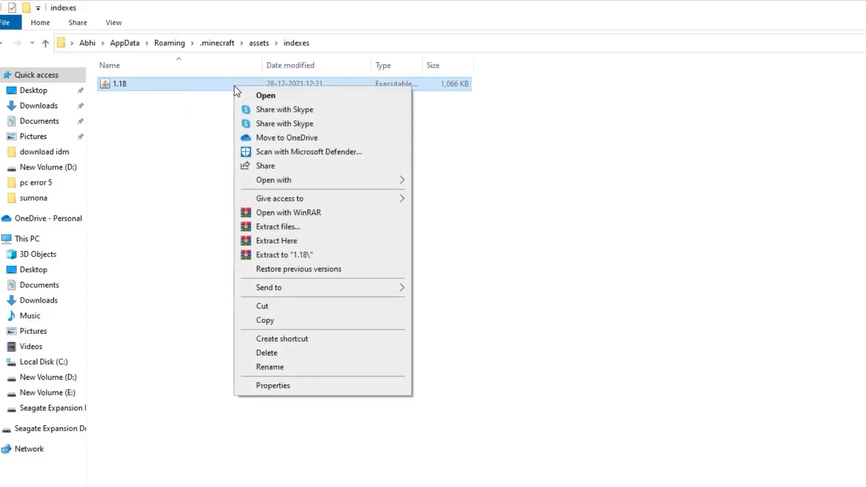
{"action": "left_click", "coordinate": [273, 385]}
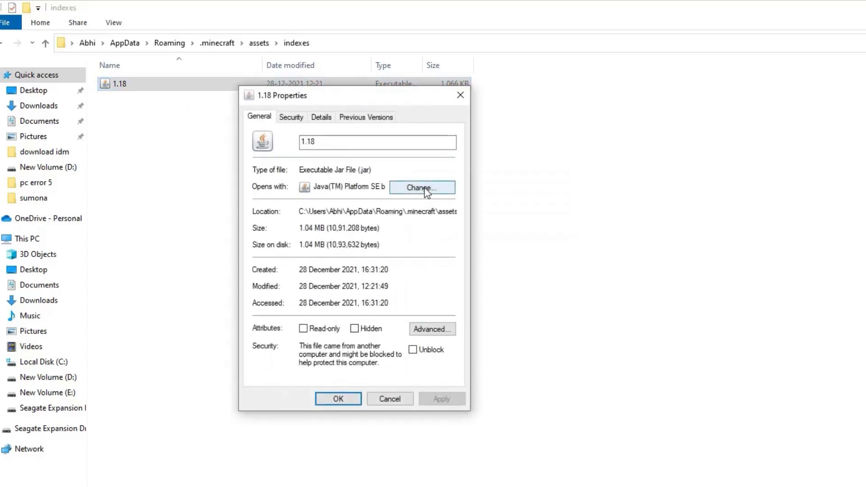
Set the 1.18 file to open with Java(TM) Platform SE binary, apply and confirm.
{"action": "left_click", "coordinate": [421, 188]}
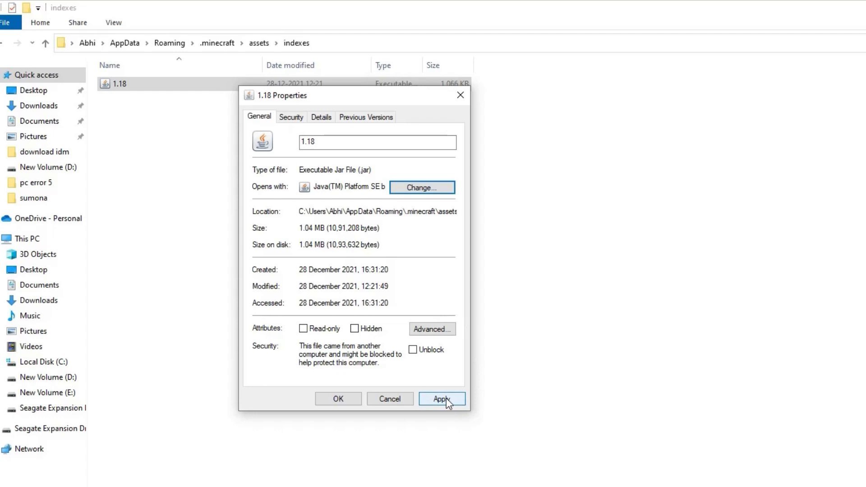
{"action": "left_click", "coordinate": [441, 399]}
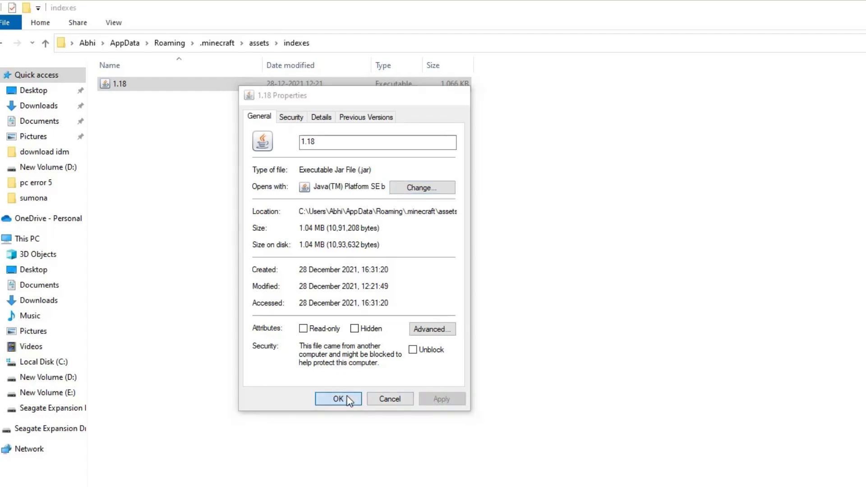
{"action": "left_click", "coordinate": [338, 399]}
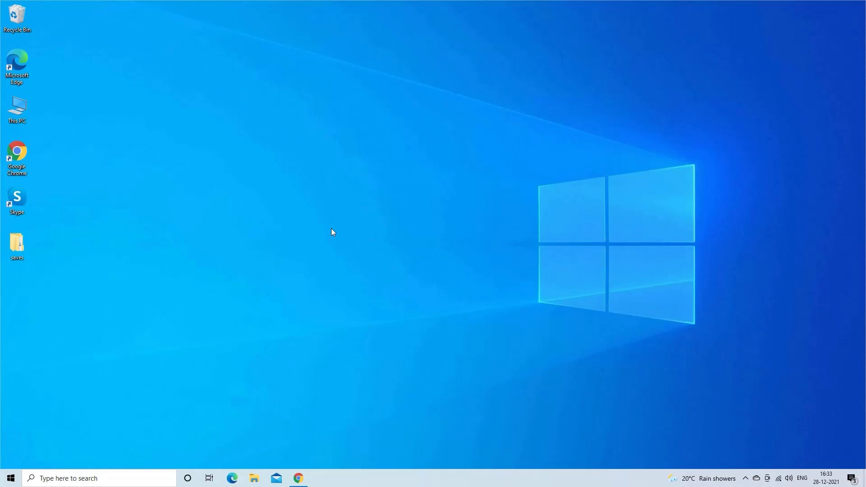
{"action": "mouse_move", "coordinate": [338, 236]}
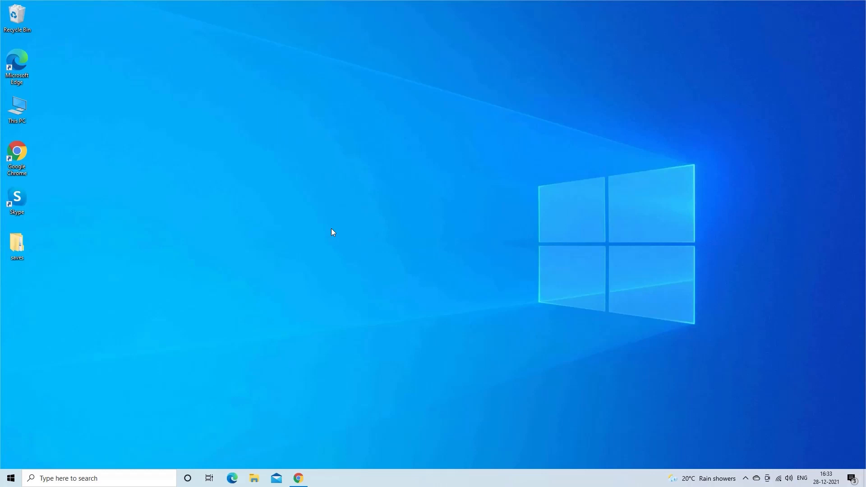
Run %appdata% again from Windows Run, correcting a typo, to reach Roaming.
{"action": "key", "text": "Win+r"}
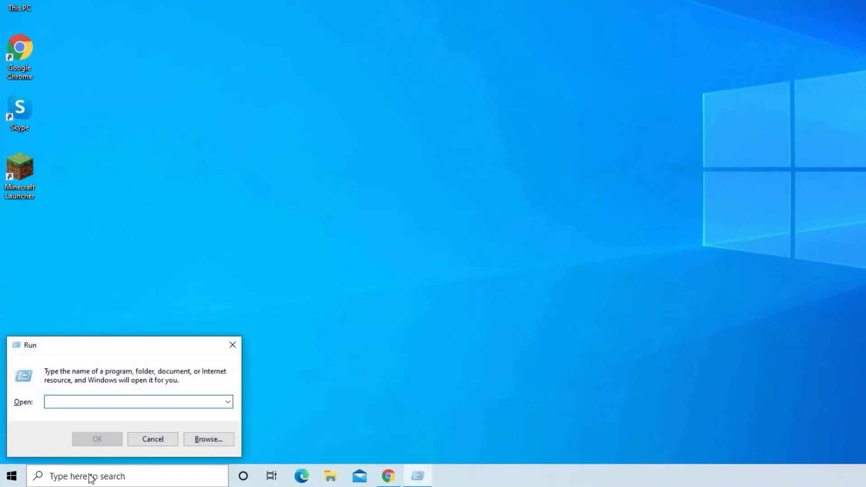
{"action": "type", "text": "%appdata%"}
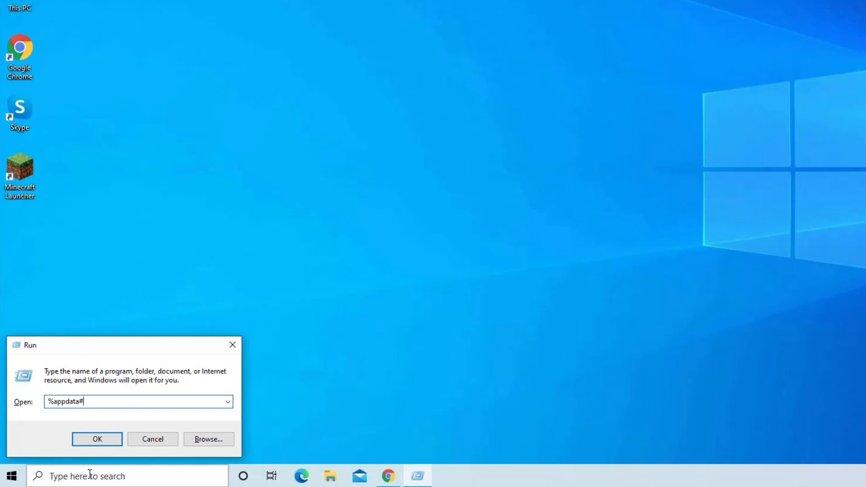
{"action": "key", "text": "Backspace"}
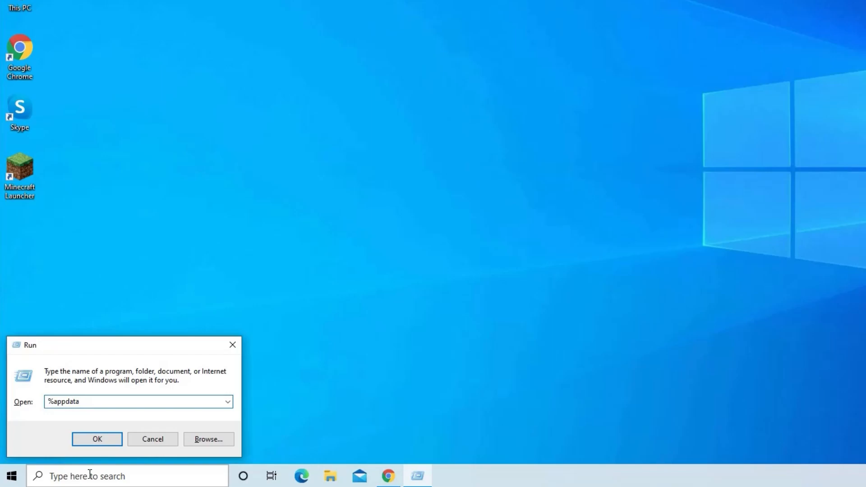
{"action": "left_click", "coordinate": [97, 438]}
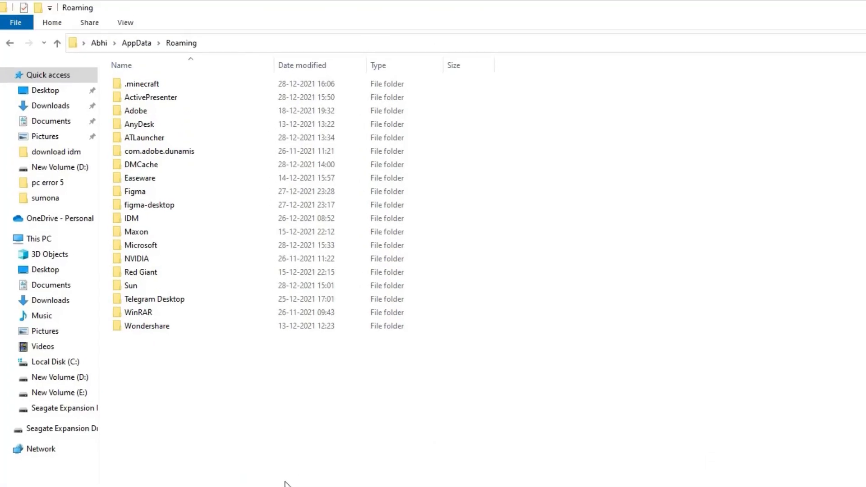
Open .minecraft and select its Mods folder.
{"action": "double_click", "coordinate": [142, 83]}
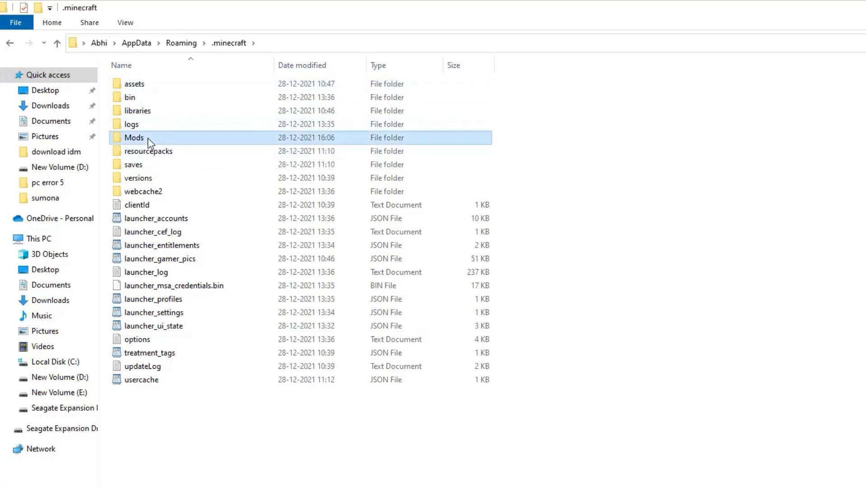
{"action": "left_click", "coordinate": [150, 352]}
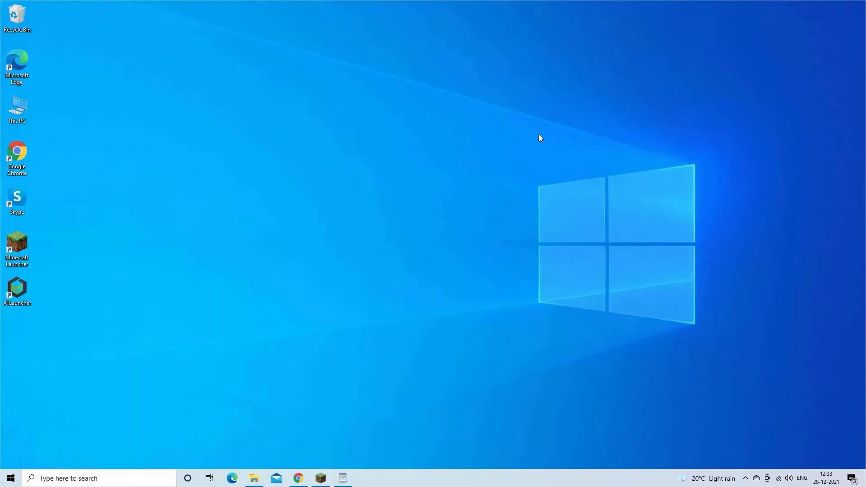
Start Minecraft Launcher from its desktop shortcut.
{"action": "double_click", "coordinate": [17, 248]}
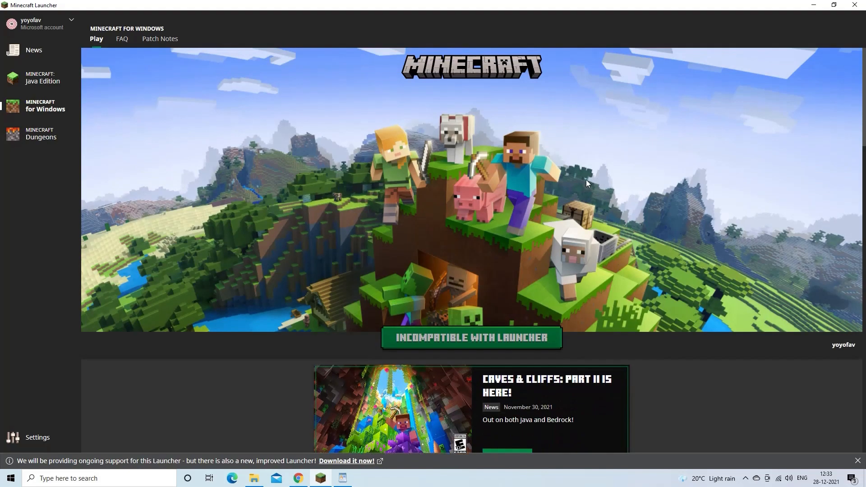
{"action": "mouse_move", "coordinate": [857, 16]}
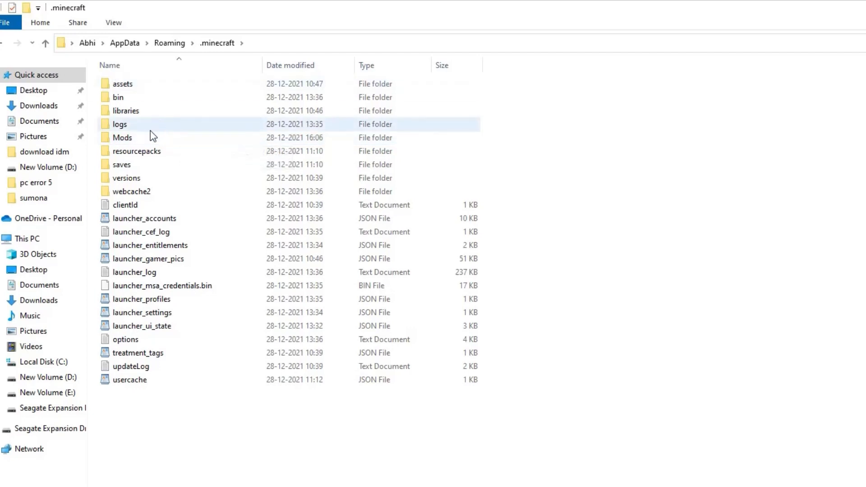
Bring up the context menu for the Mods folder in .minecraft.
{"action": "right_click", "coordinate": [122, 138]}
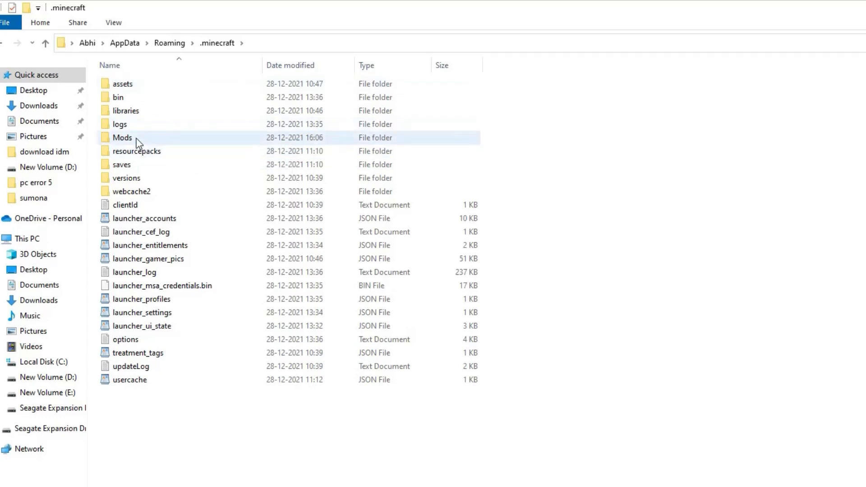
{"action": "right_click", "coordinate": [122, 138]}
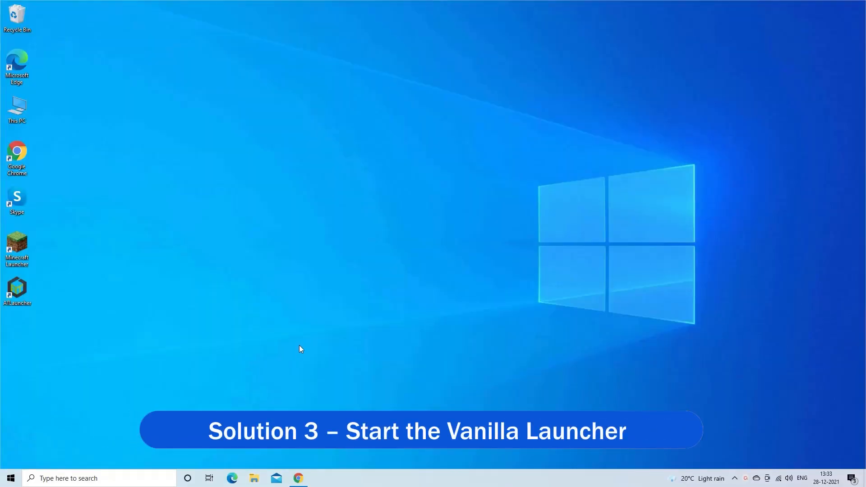
{"action": "mouse_move", "coordinate": [348, 351]}
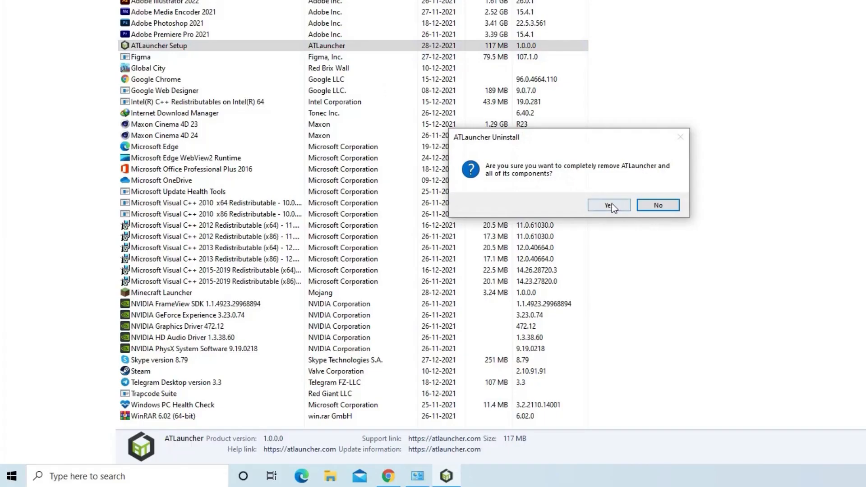
Confirm ATLauncher Setup removal with Yes in the uninstall prompt.
{"action": "left_click", "coordinate": [607, 204]}
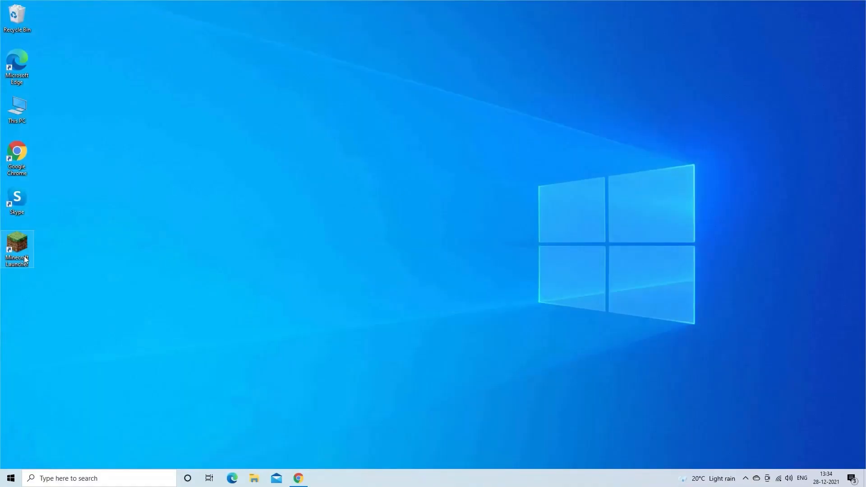
Launch Minecraft Launcher from its desktop shortcut and start the Java Edition demo.
{"action": "double_click", "coordinate": [17, 250]}
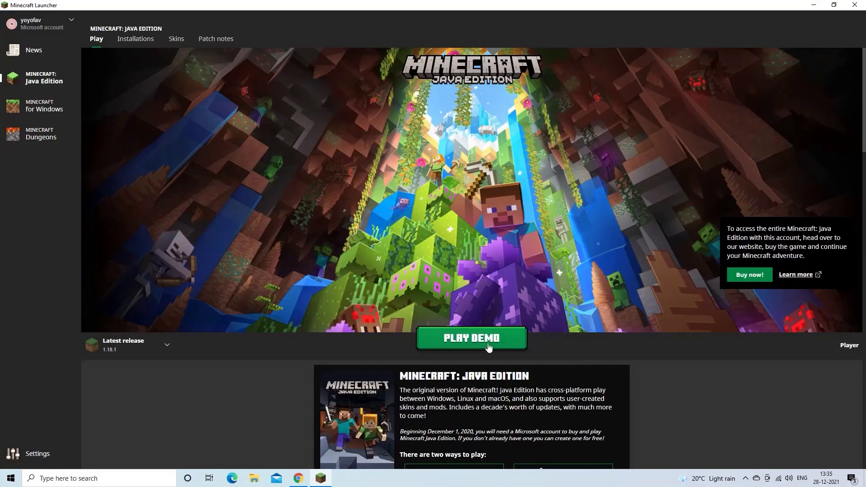
{"action": "left_click", "coordinate": [471, 337]}
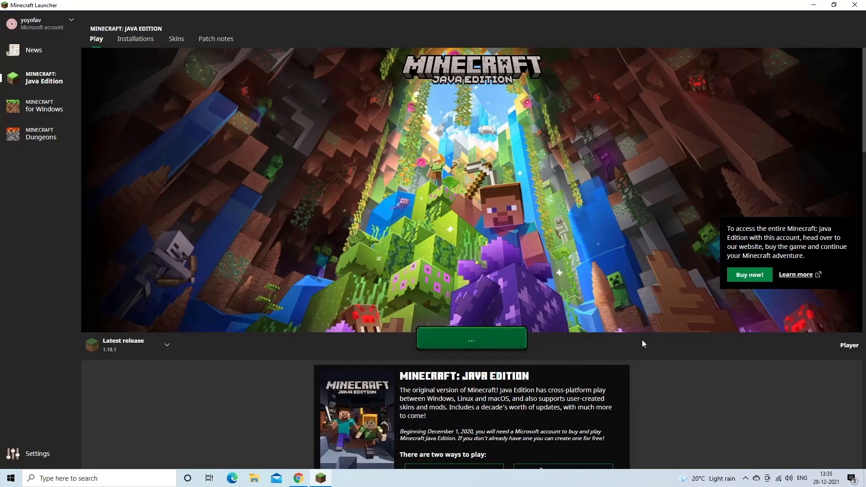
{"action": "left_click", "coordinate": [470, 337]}
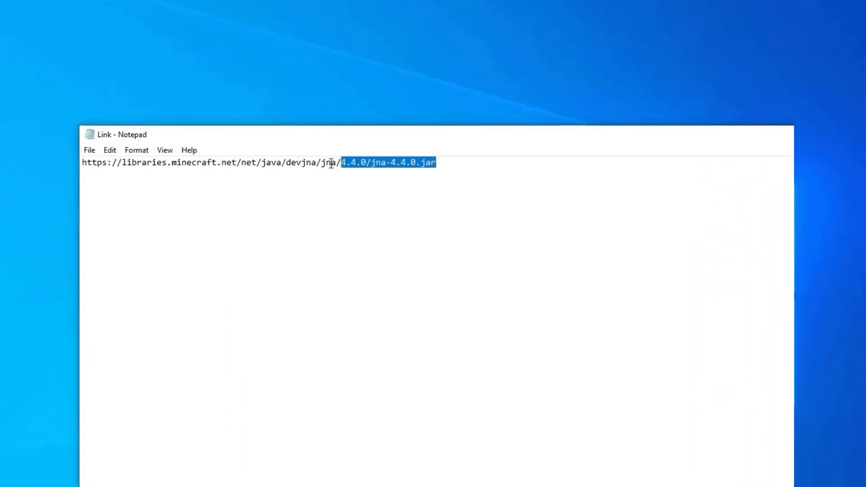
Copy the libraries.minecraft.net jna-4.4.0.jar link from the Link Notepad file.
{"action": "right_click", "coordinate": [144, 163]}
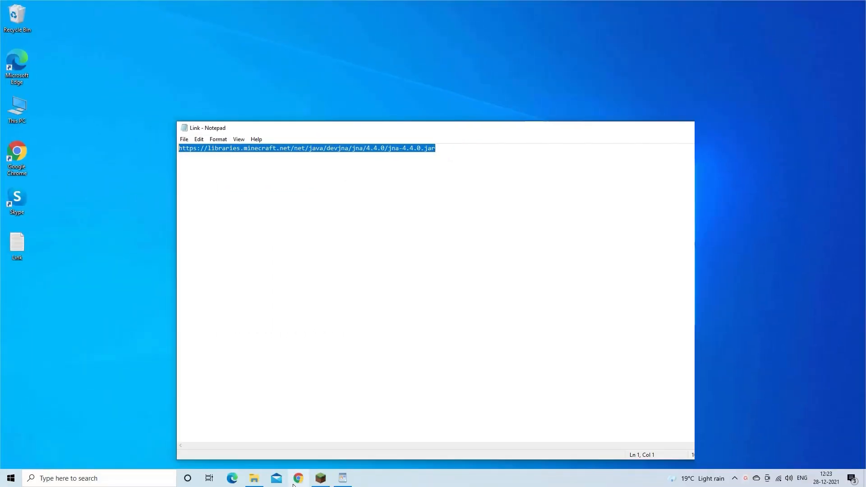
{"action": "left_click", "coordinate": [297, 478]}
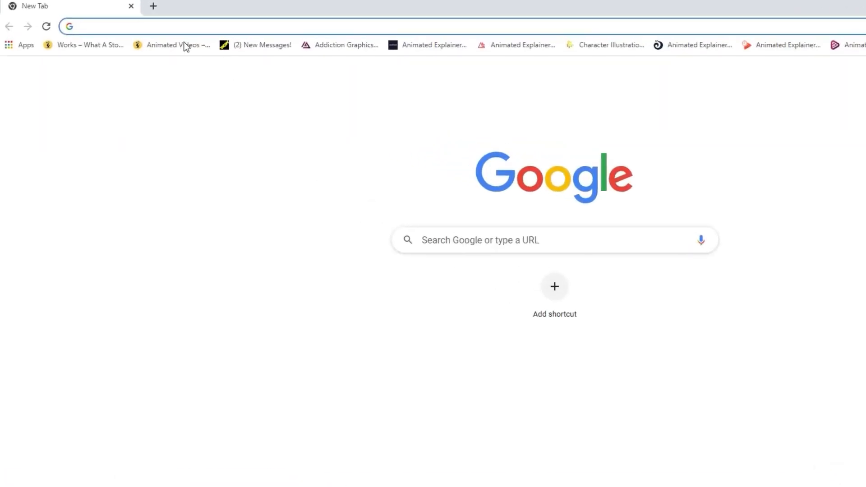
{"action": "type", "text": "https://libraries.minecraft.net/net/java/dev/jna/jna/4.4.0/jna-4.4.0.jar"}
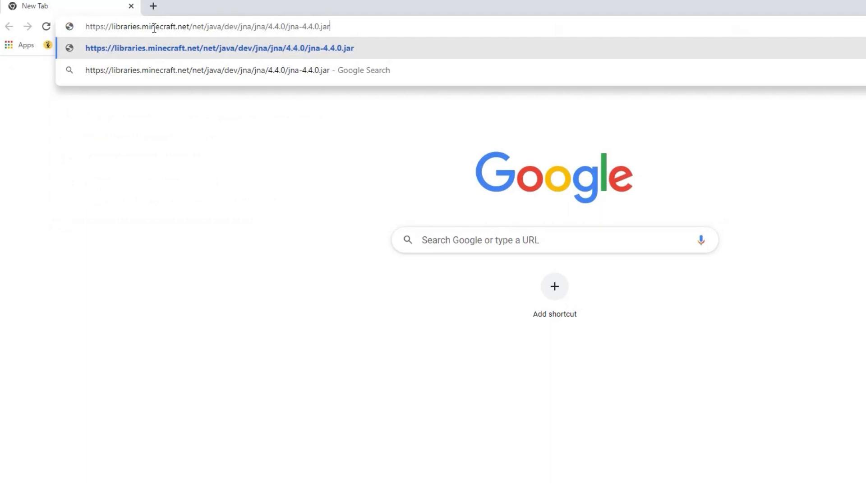
{"action": "mouse_move", "coordinate": [427, 41]}
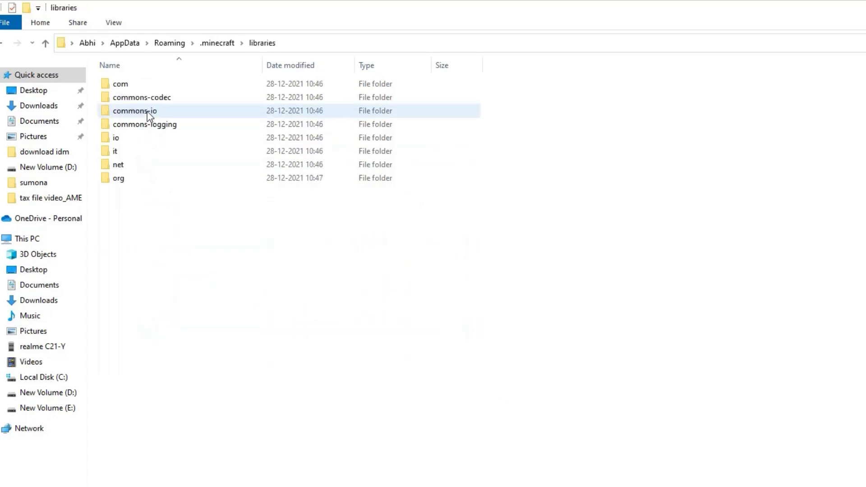
Drill into net, java, dev, jna, jna and the 4.4.0 folder in .minecraft's libraries.
{"action": "double_click", "coordinate": [118, 165]}
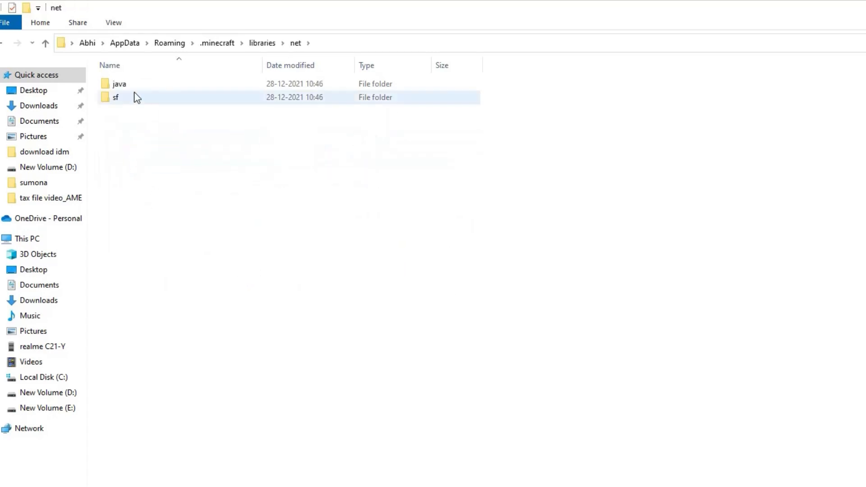
{"action": "double_click", "coordinate": [119, 84]}
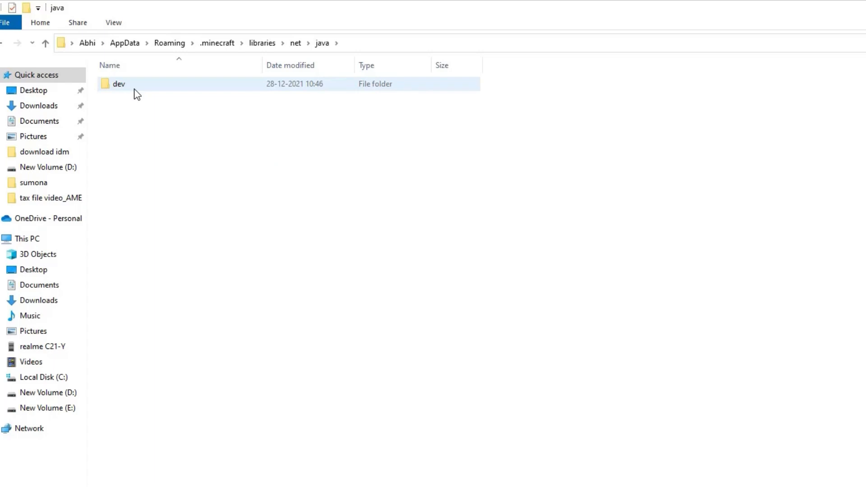
{"action": "double_click", "coordinate": [118, 84]}
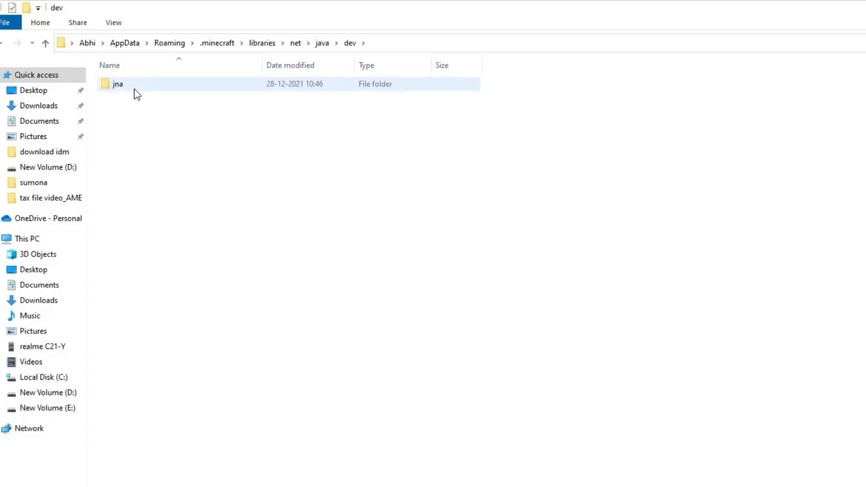
{"action": "double_click", "coordinate": [118, 84]}
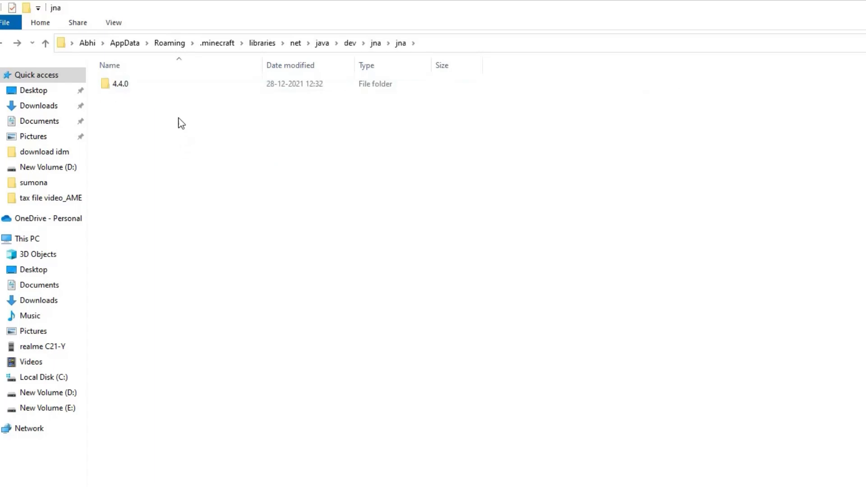
{"action": "double_click", "coordinate": [120, 83]}
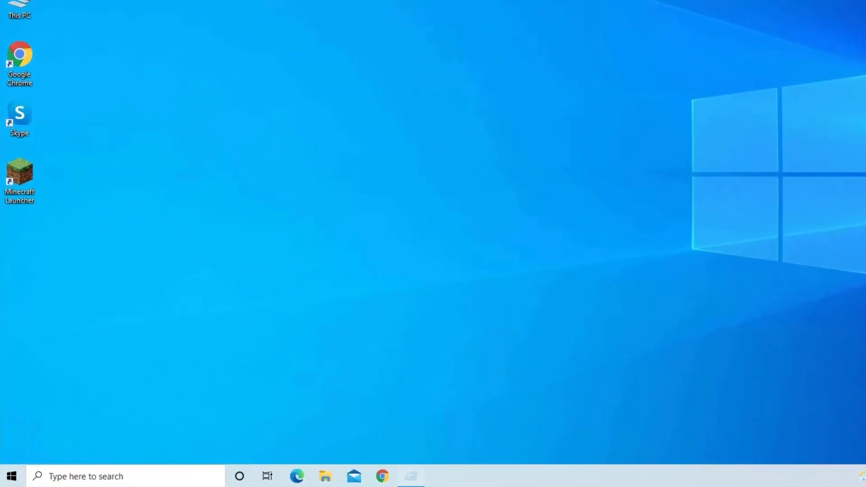
Run %appdata% and open the .minecraft folder in Roaming.
{"action": "type", "text": "%app"}
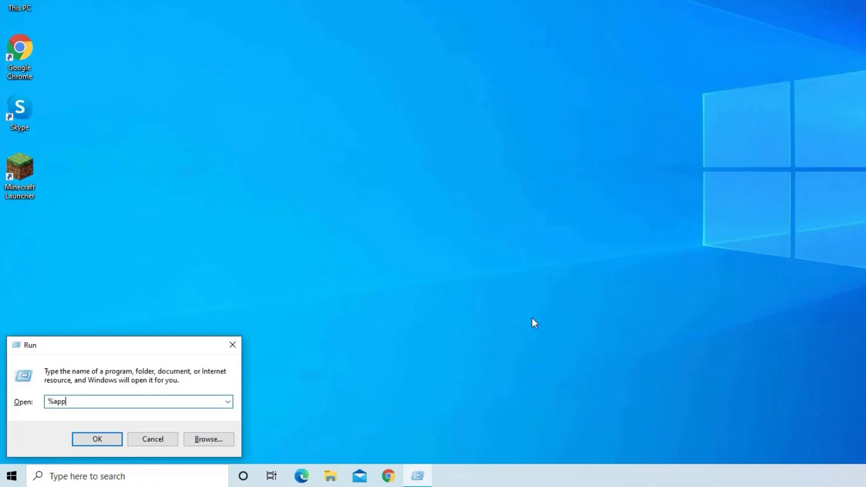
{"action": "type", "text": "data%"}
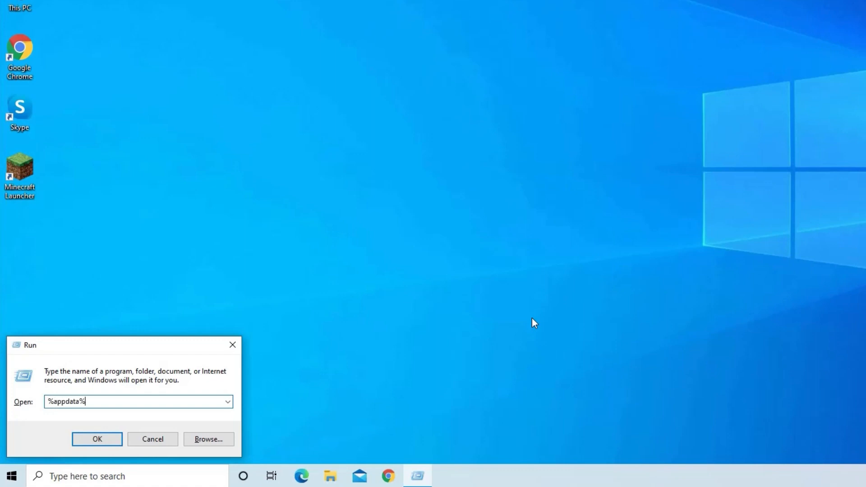
{"action": "left_click", "coordinate": [97, 439]}
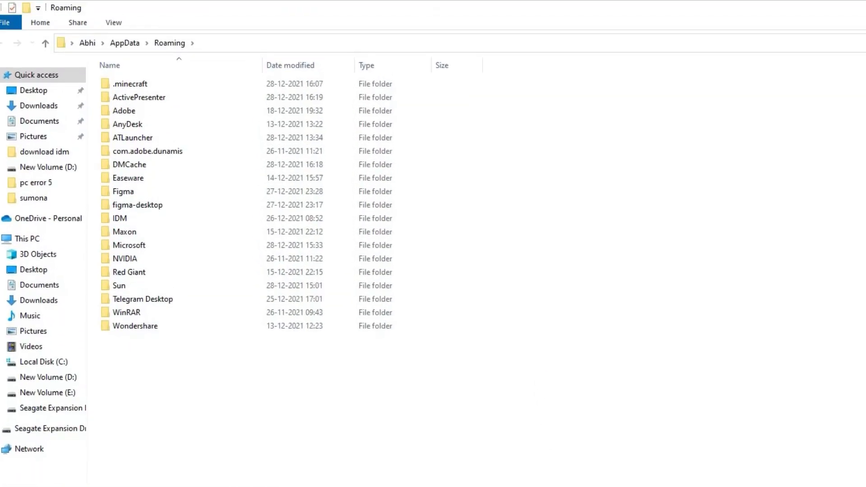
{"action": "double_click", "coordinate": [130, 83]}
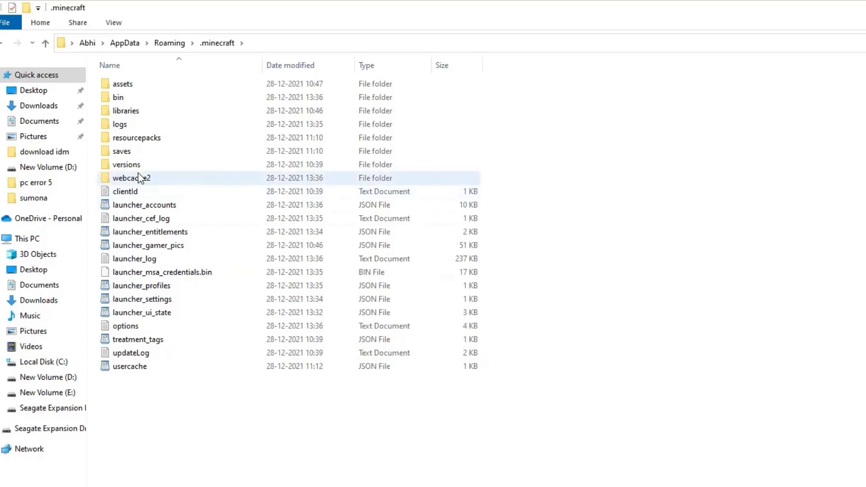
{"action": "right_click", "coordinate": [121, 151]}
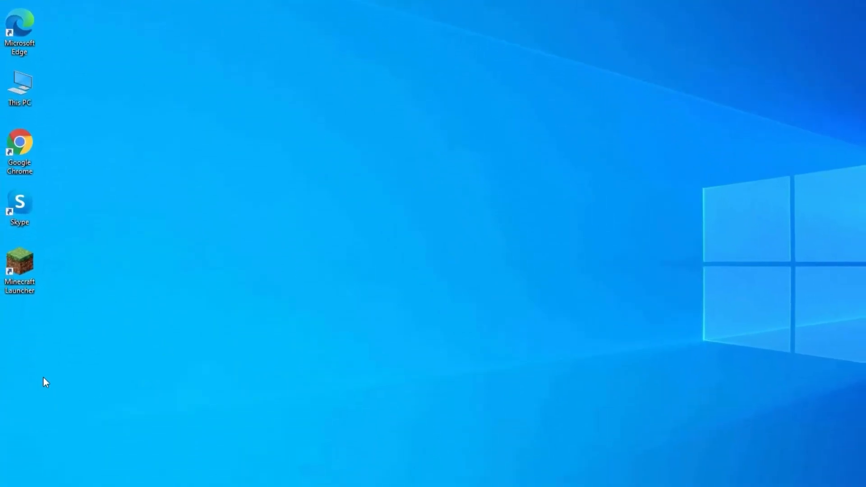
{"action": "mouse_move", "coordinate": [203, 291]}
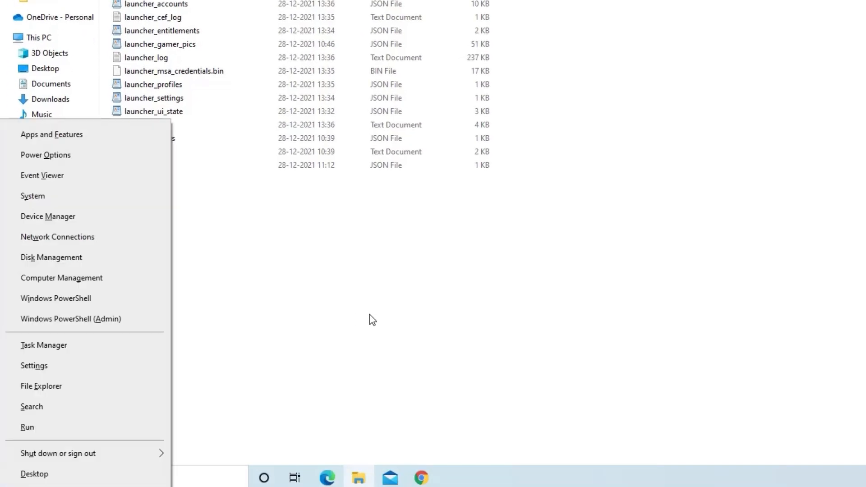
Select Minecraft Launcher in Apps and Features and uninstall it.
{"action": "left_click", "coordinate": [52, 135]}
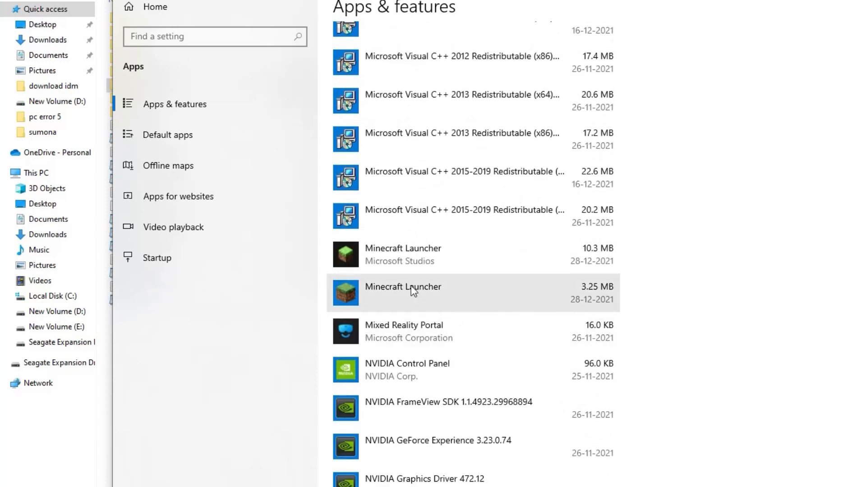
{"action": "left_click", "coordinate": [403, 254]}
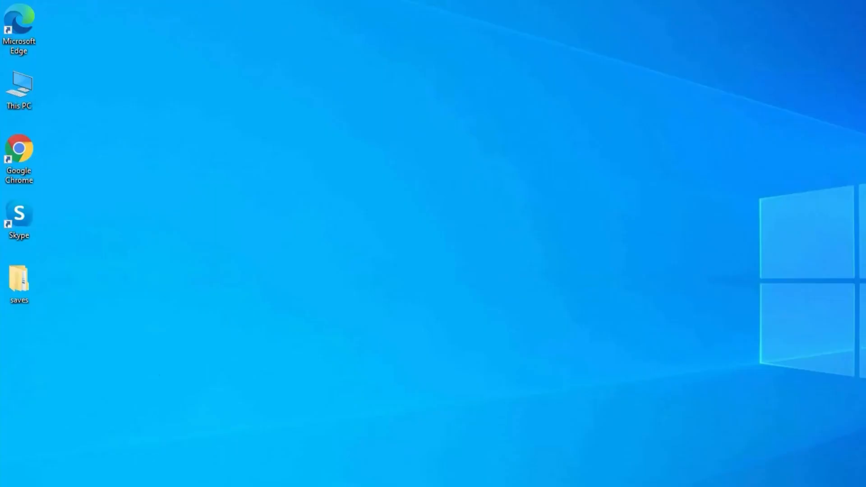
{"action": "left_click", "coordinate": [8, 478]}
{"action": "type", "text": "%appdata"}
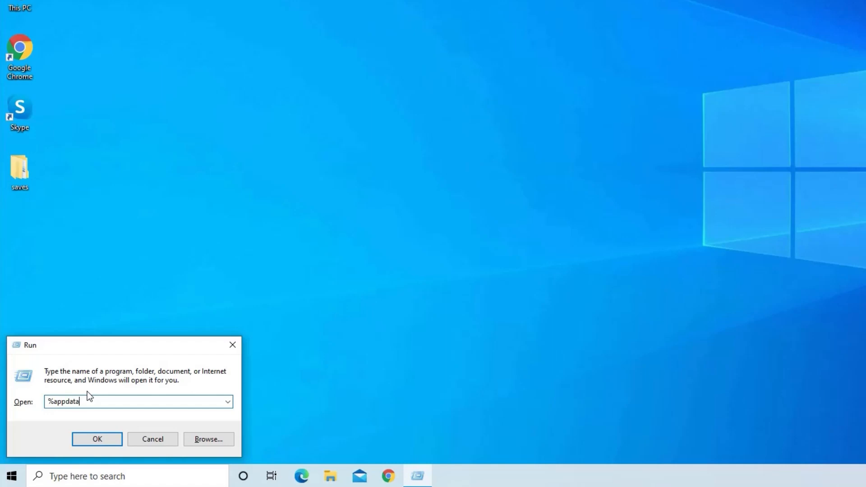
Delete .minecraft from Roaming, then delete AppData's Local, LocalLow and Roaming folders.
{"action": "left_click", "coordinate": [96, 438]}
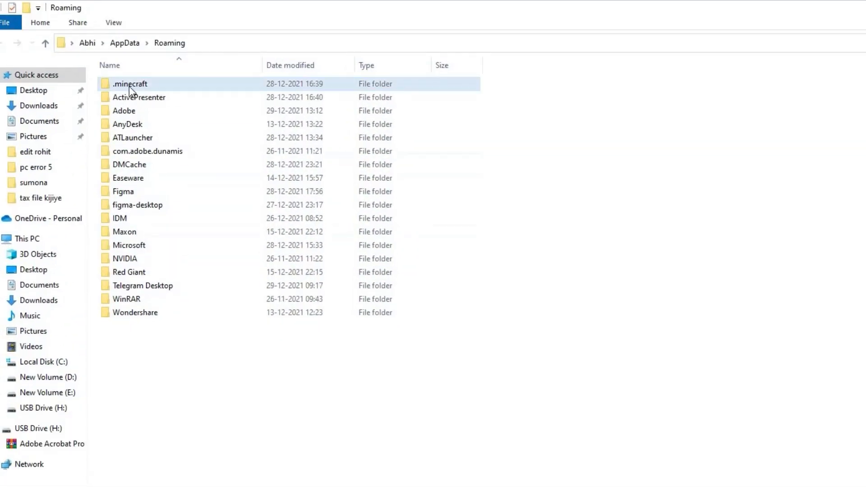
{"action": "right_click", "coordinate": [130, 84]}
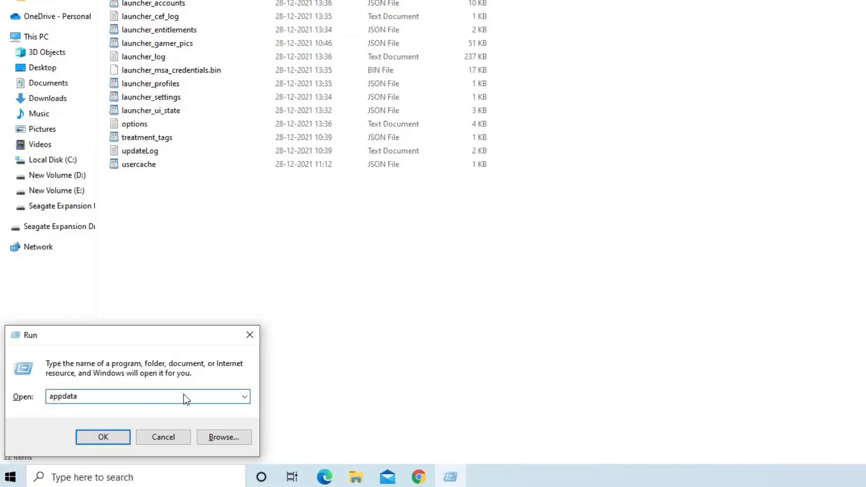
{"action": "left_click", "coordinate": [102, 437]}
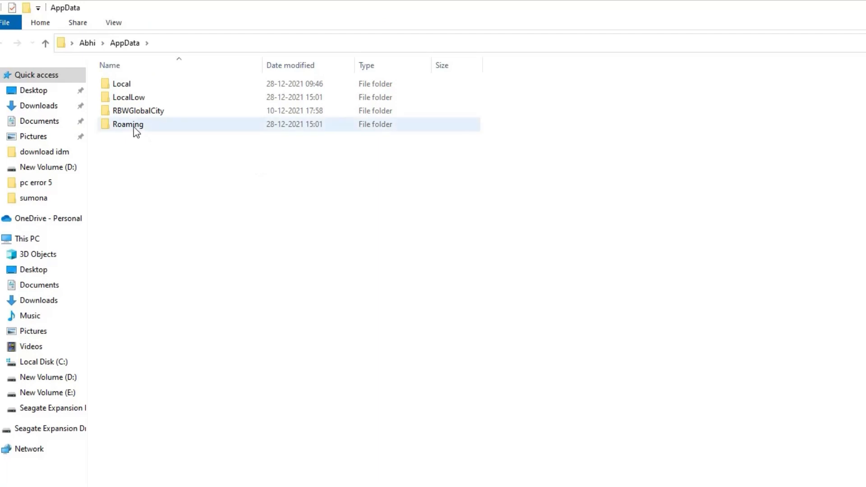
{"action": "right_click", "coordinate": [140, 88]}
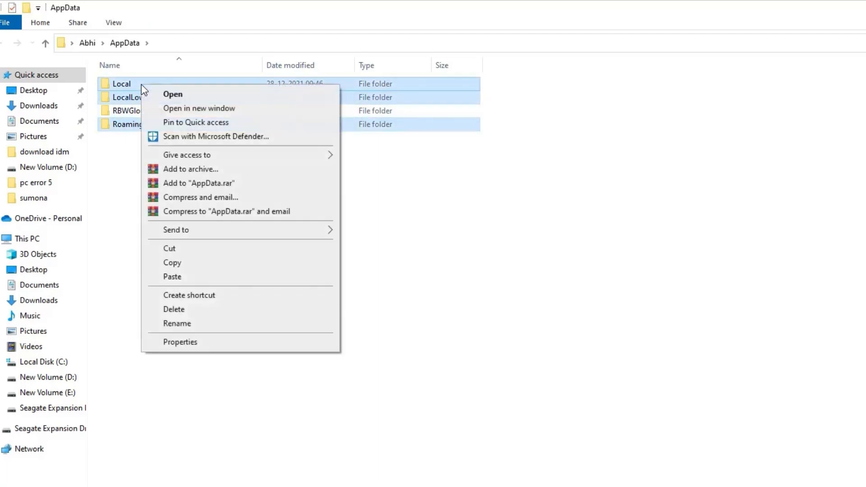
{"action": "left_click", "coordinate": [186, 315]}
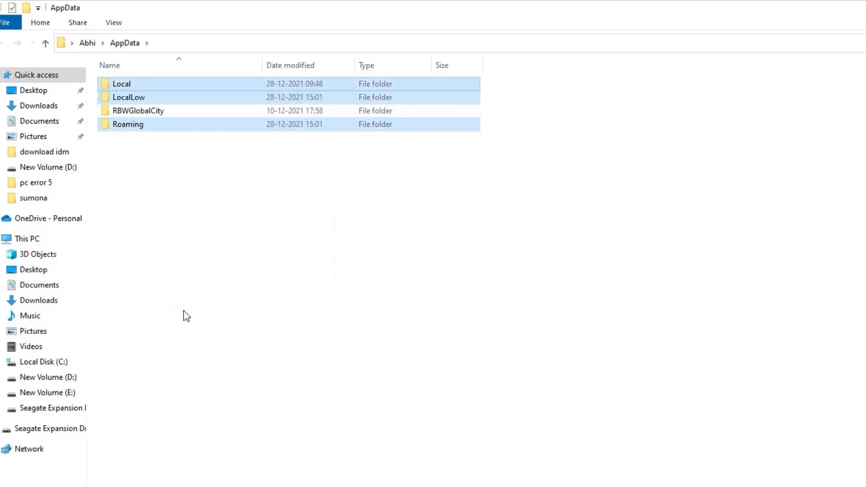
{"action": "key", "text": "Delete"}
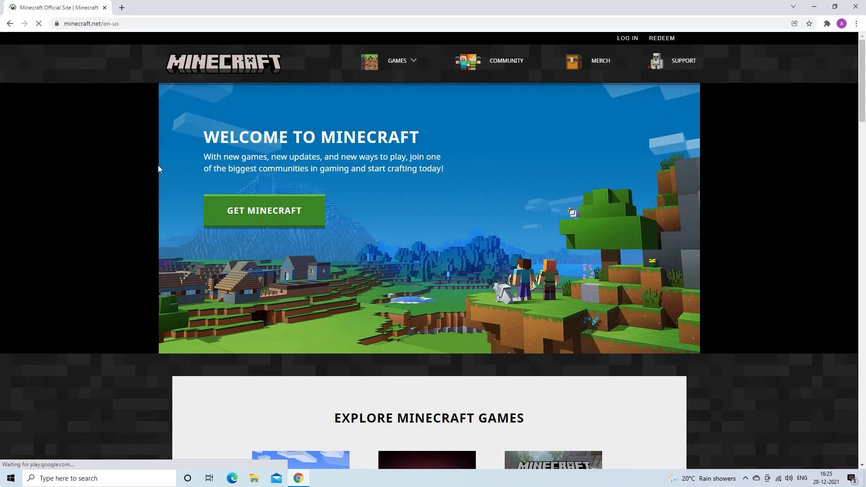
{"action": "mouse_move", "coordinate": [264, 211]}
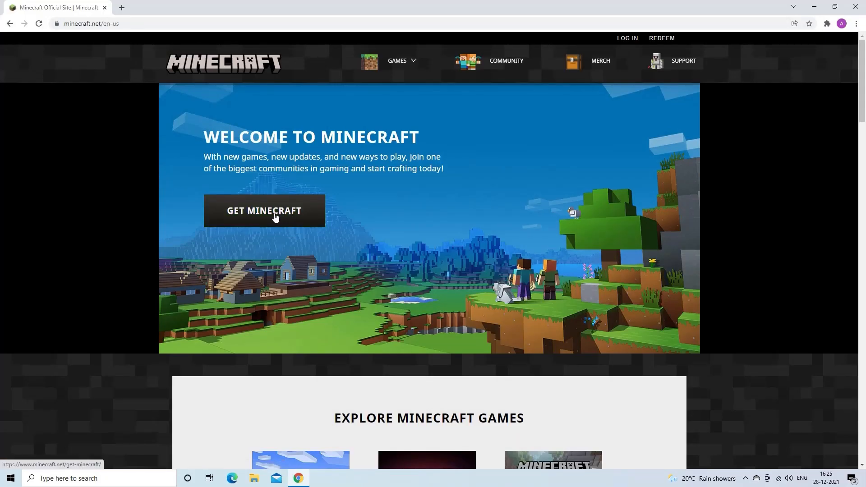
Go through Get Minecraft and Computer to the Minecraft: Java Edition page.
{"action": "left_click", "coordinate": [400, 59]}
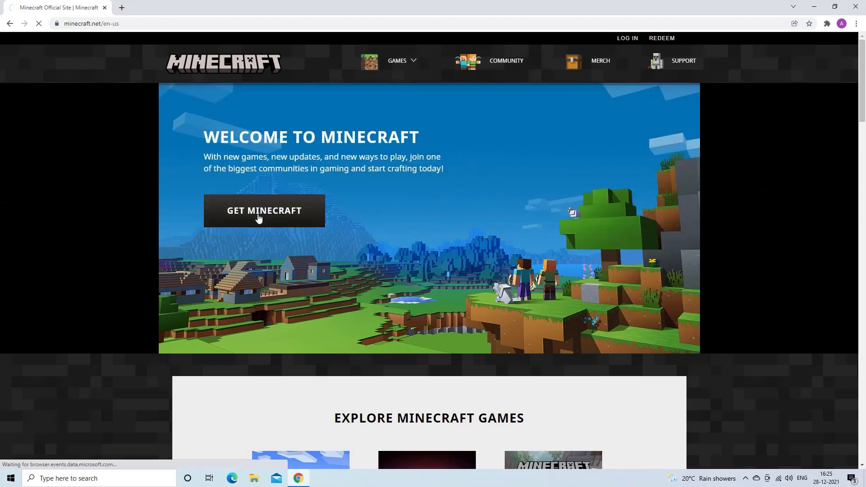
{"action": "left_click", "coordinate": [263, 211]}
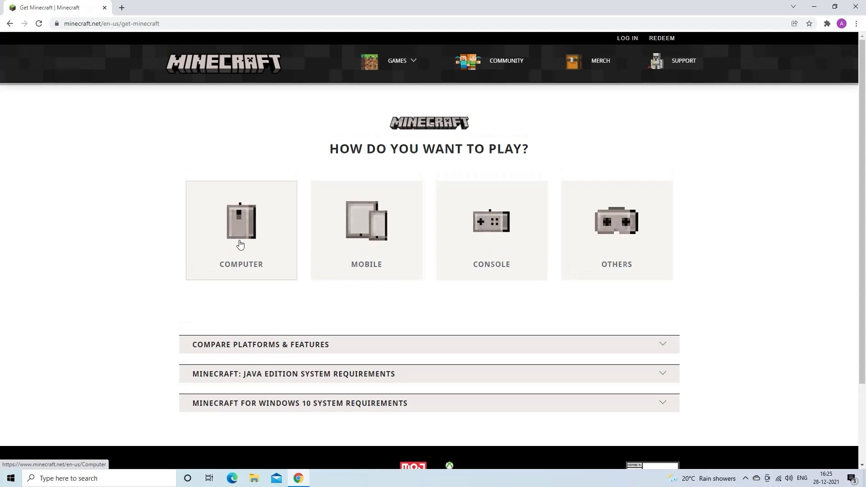
{"action": "left_click", "coordinate": [240, 229]}
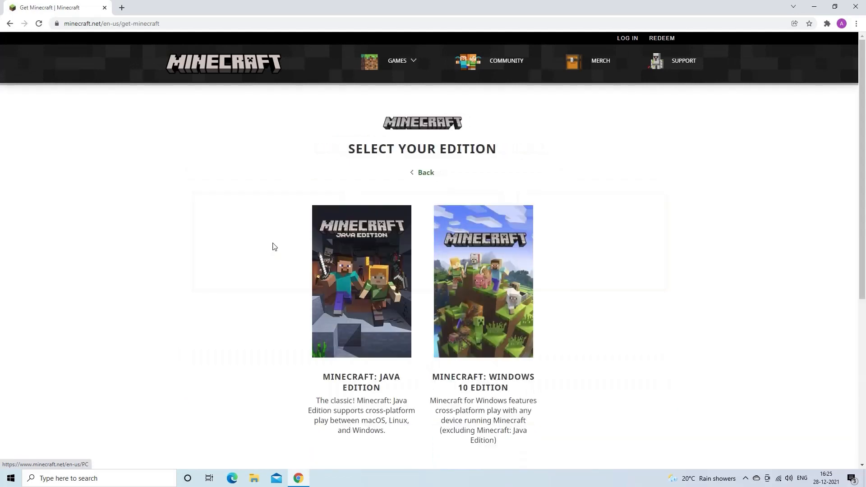
{"action": "scroll", "scroll_direction": "down", "scroll_amount": 3}
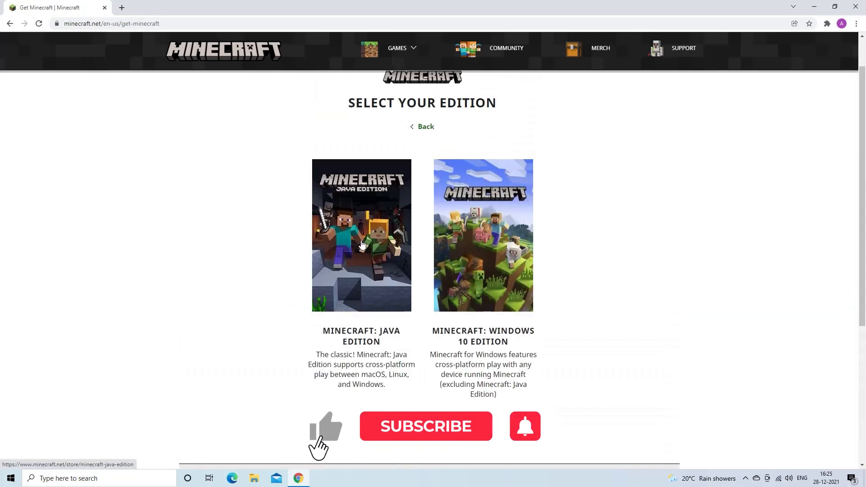
{"action": "left_click", "coordinate": [361, 235]}
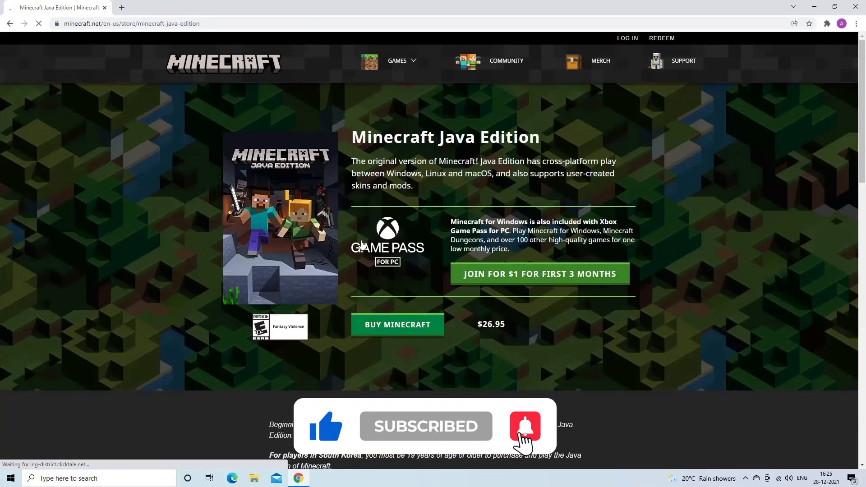